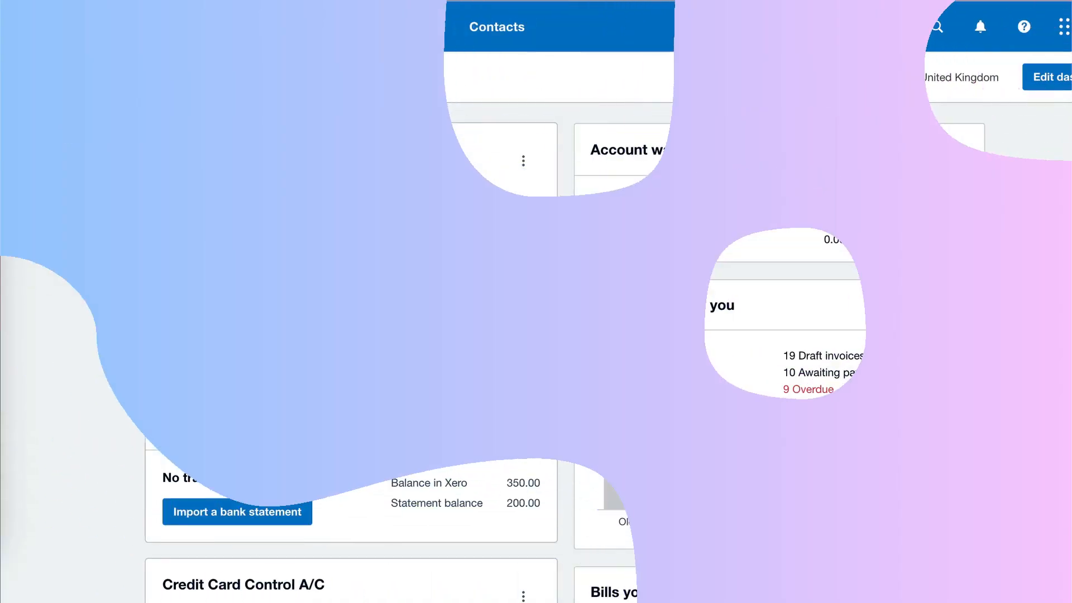
- Show the awaiting-payment bills list with the unpaid Vodafone bill 12345 due 22 Dec 2023
{"action": "left_click", "coordinate": [320, 27]}
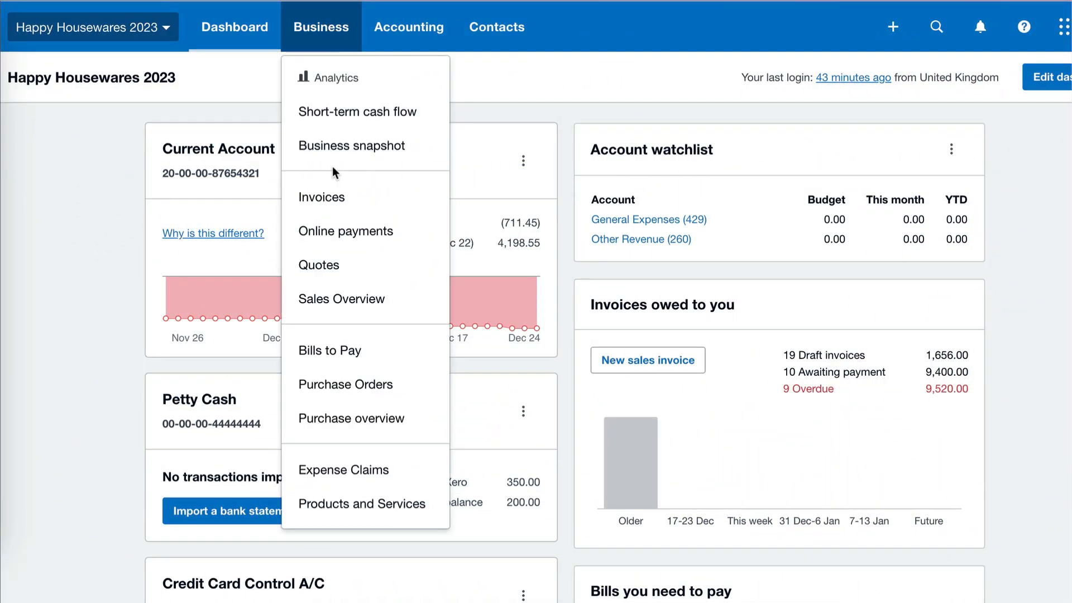
{"action": "mouse_move", "coordinate": [331, 349]}
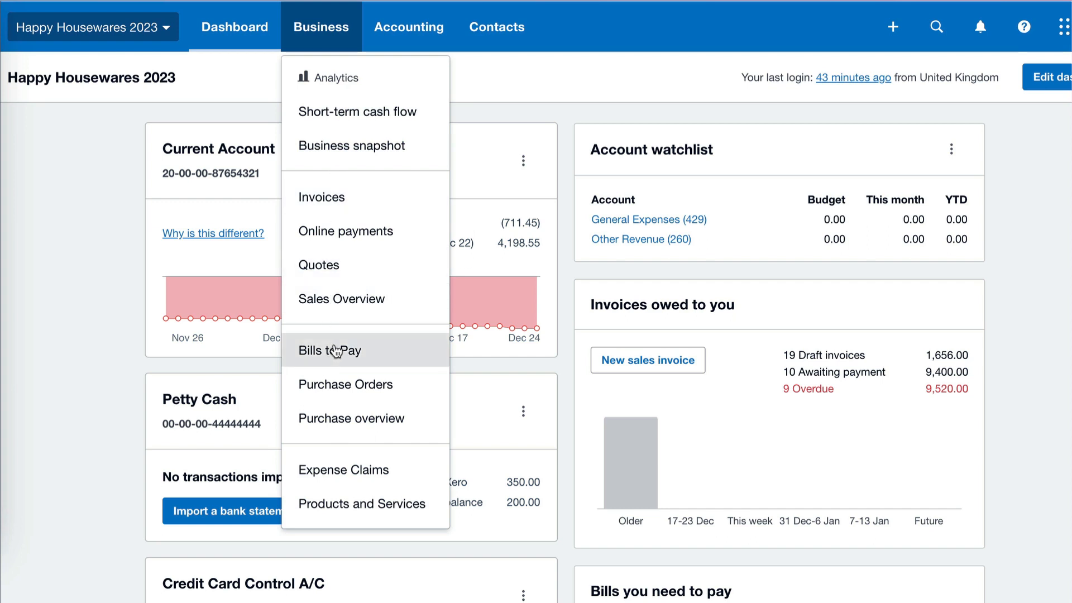
{"action": "scroll", "scroll_direction": "down", "scroll_amount": 3}
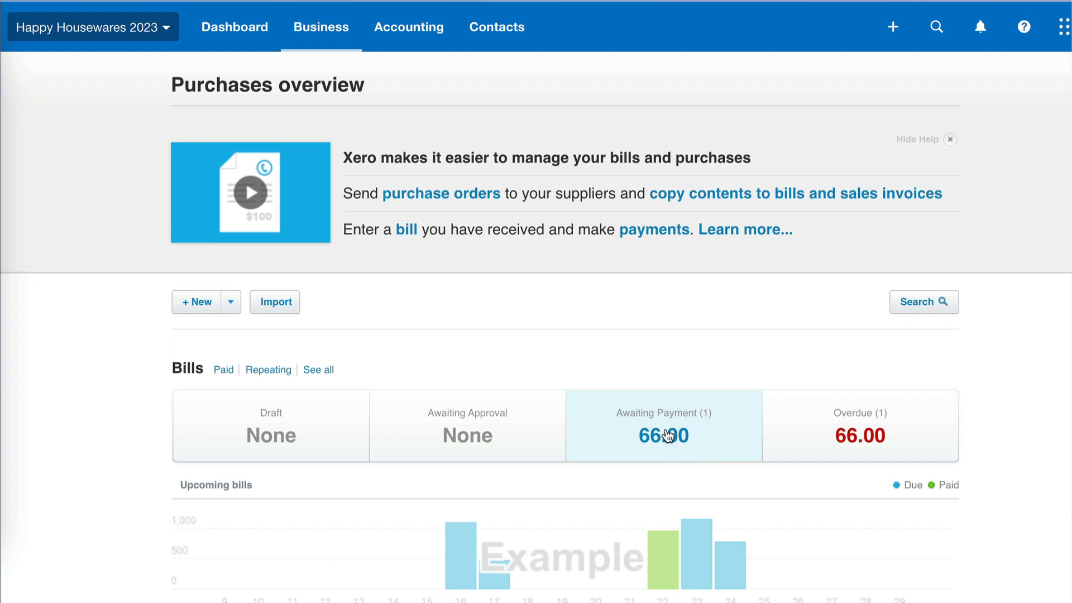
{"action": "left_click", "coordinate": [663, 435]}
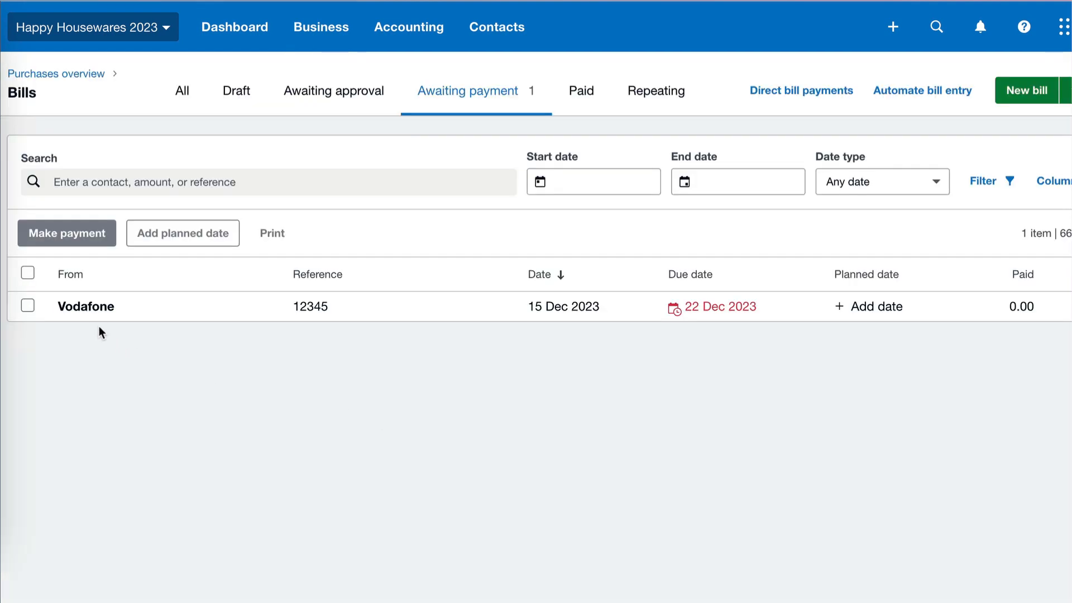
{"action": "mouse_move", "coordinate": [403, 364]}
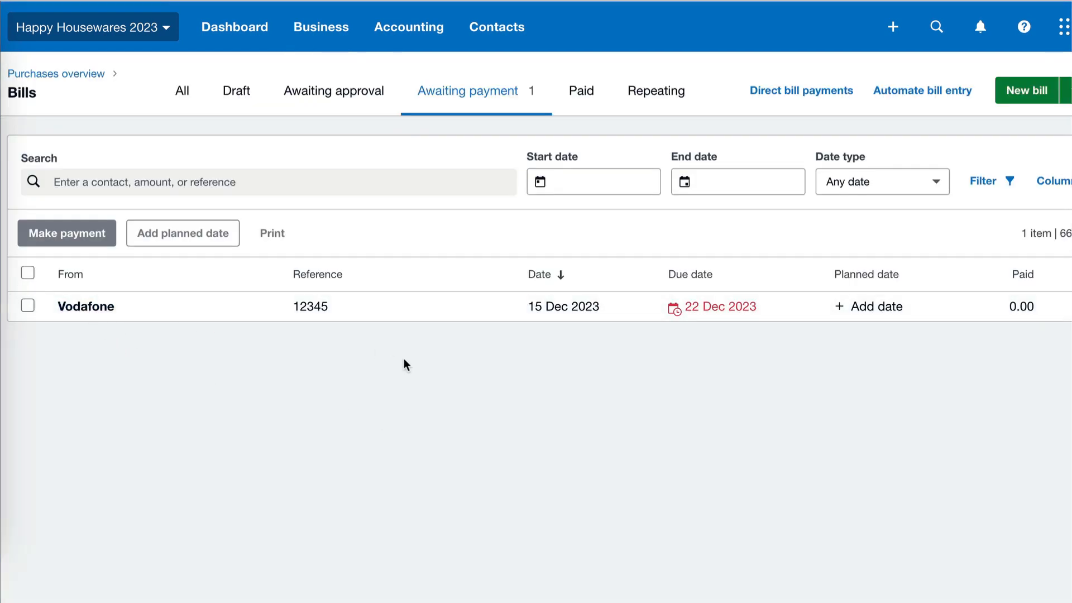
{"action": "mouse_move", "coordinate": [722, 328]}
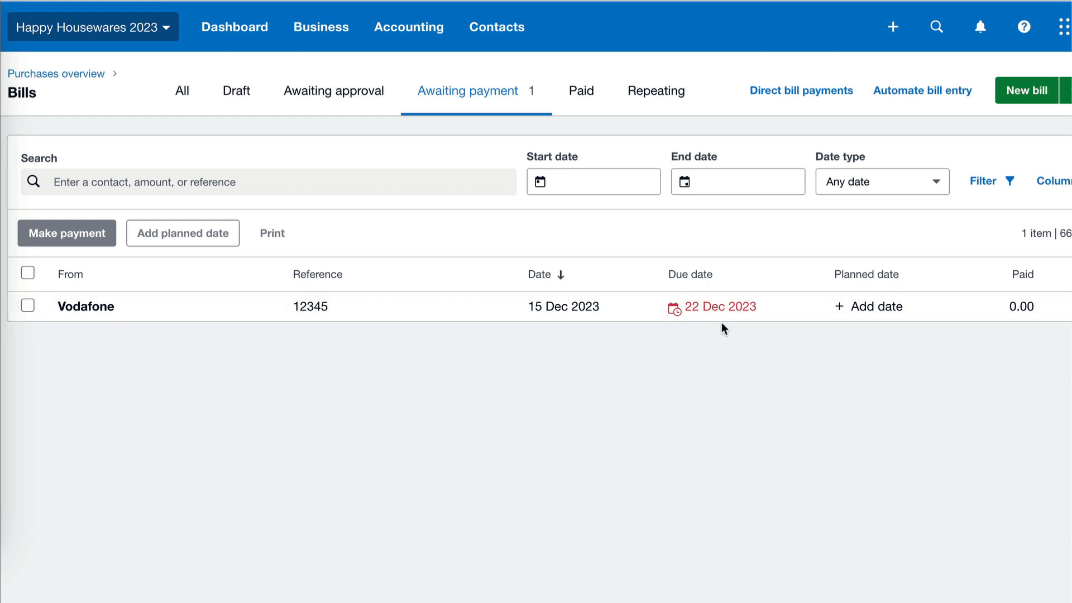
{"action": "mouse_move", "coordinate": [727, 333]}
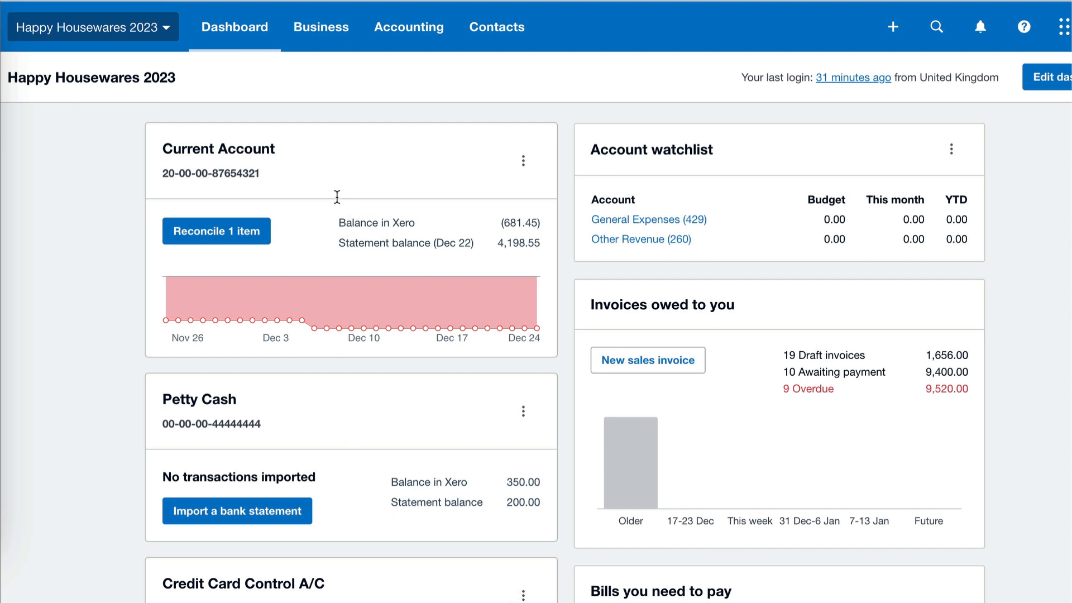
{"action": "mouse_move", "coordinate": [217, 231]}
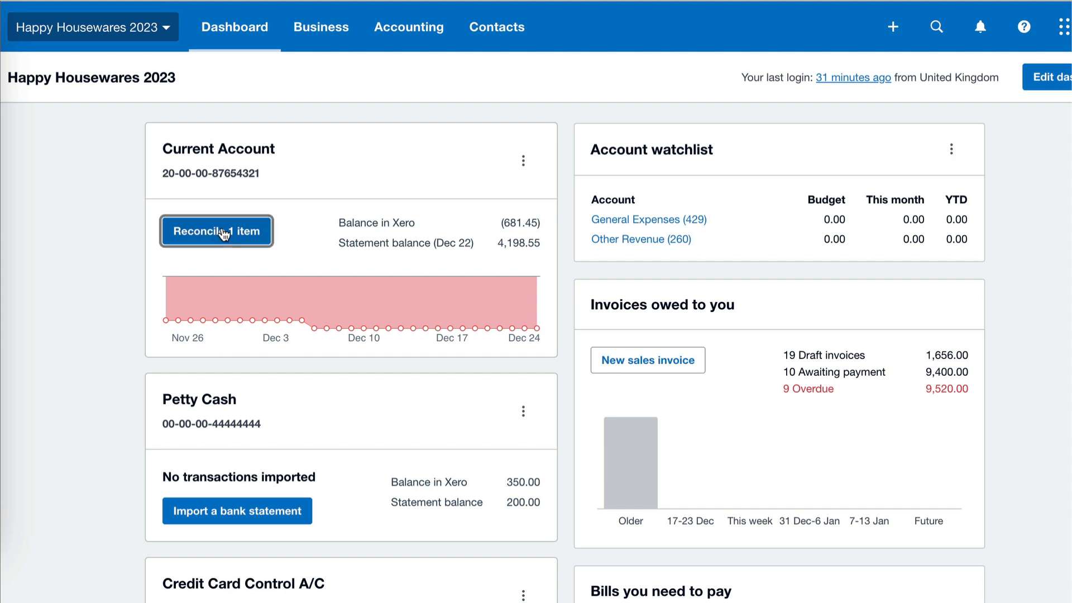
- Start reconciling the Current Account's 30.00 Vodafone line using suggested previous entries
{"action": "left_click", "coordinate": [216, 231]}
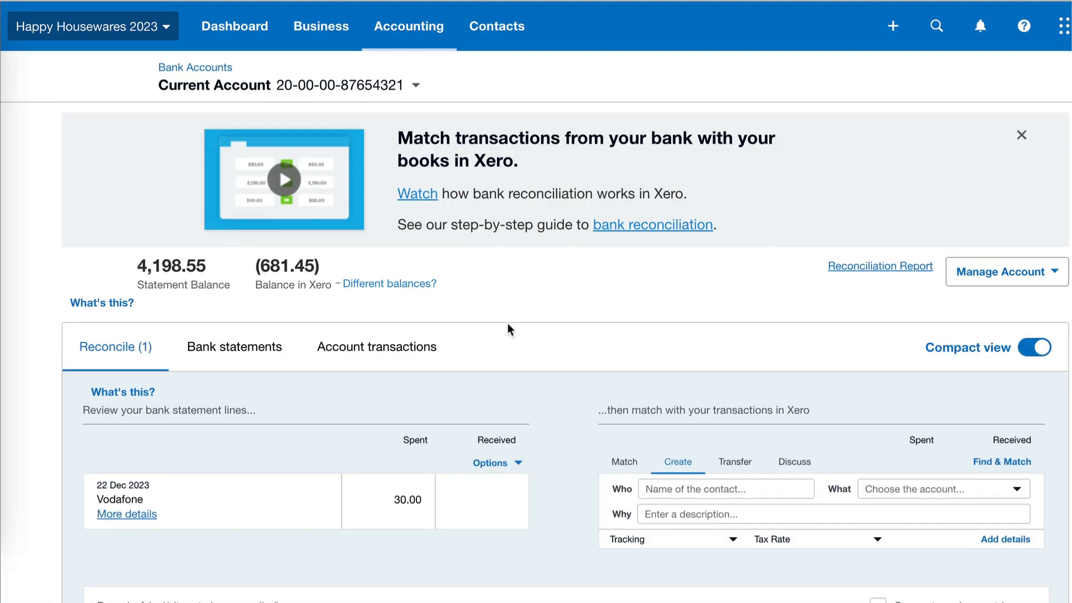
{"action": "scroll", "scroll_direction": "down", "scroll_amount": 3}
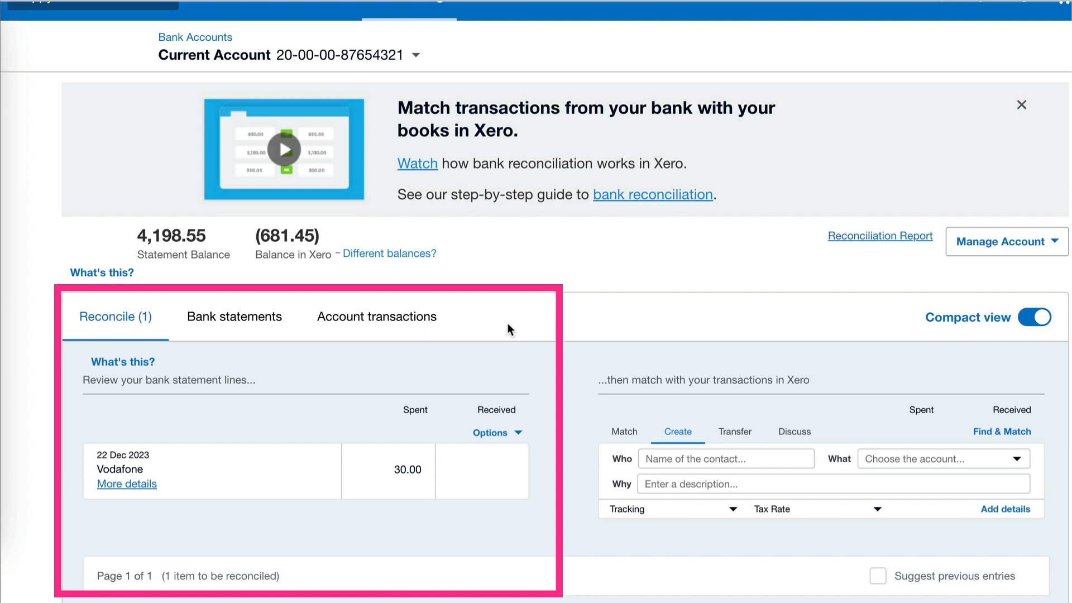
{"action": "mouse_move", "coordinate": [602, 505]}
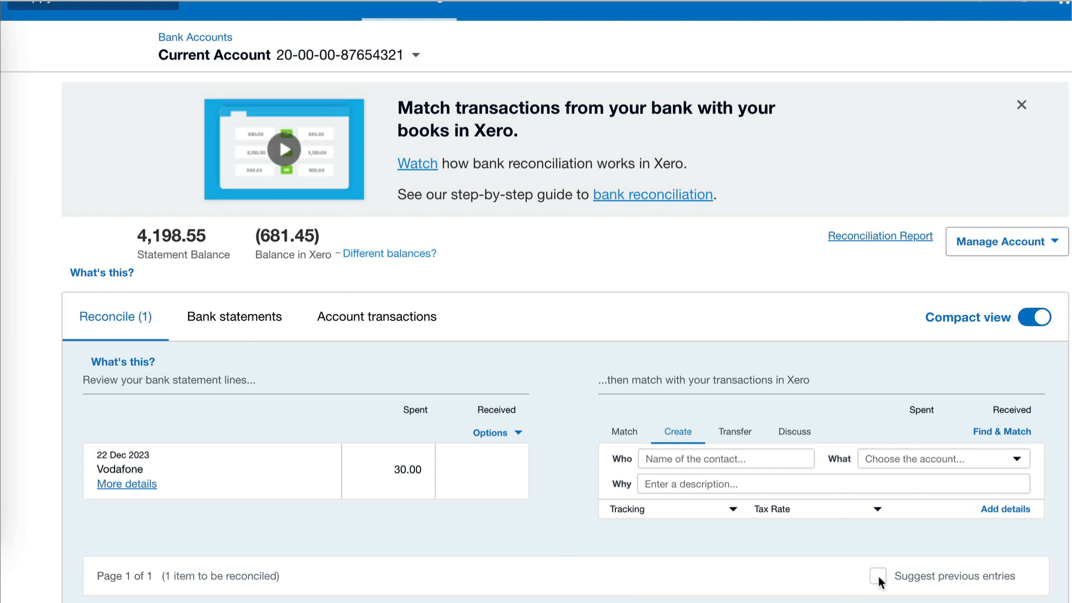
{"action": "left_click", "coordinate": [878, 576]}
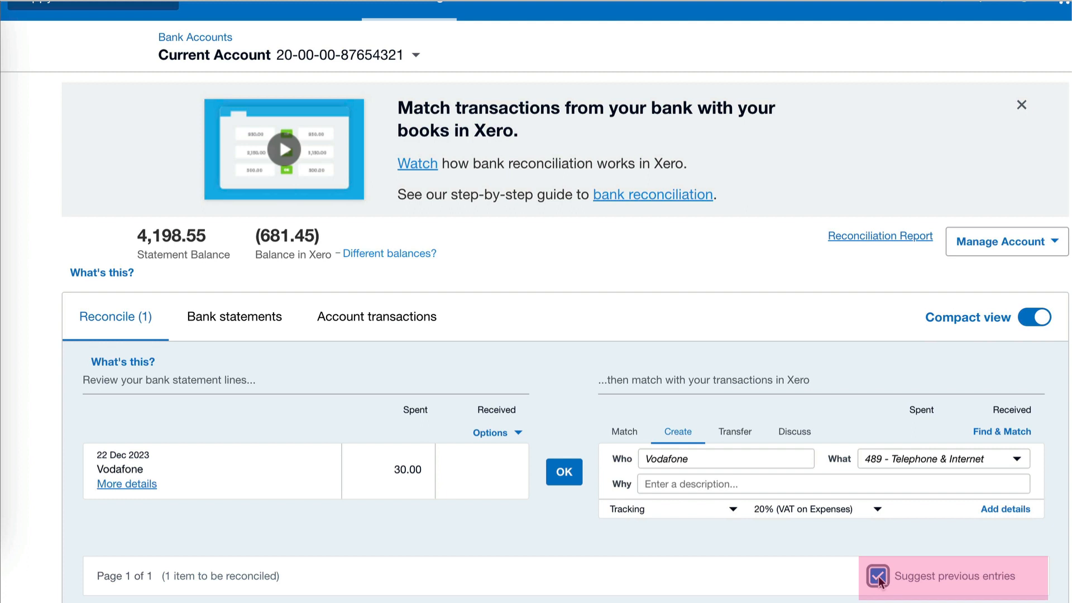
{"action": "left_click", "coordinate": [878, 577]}
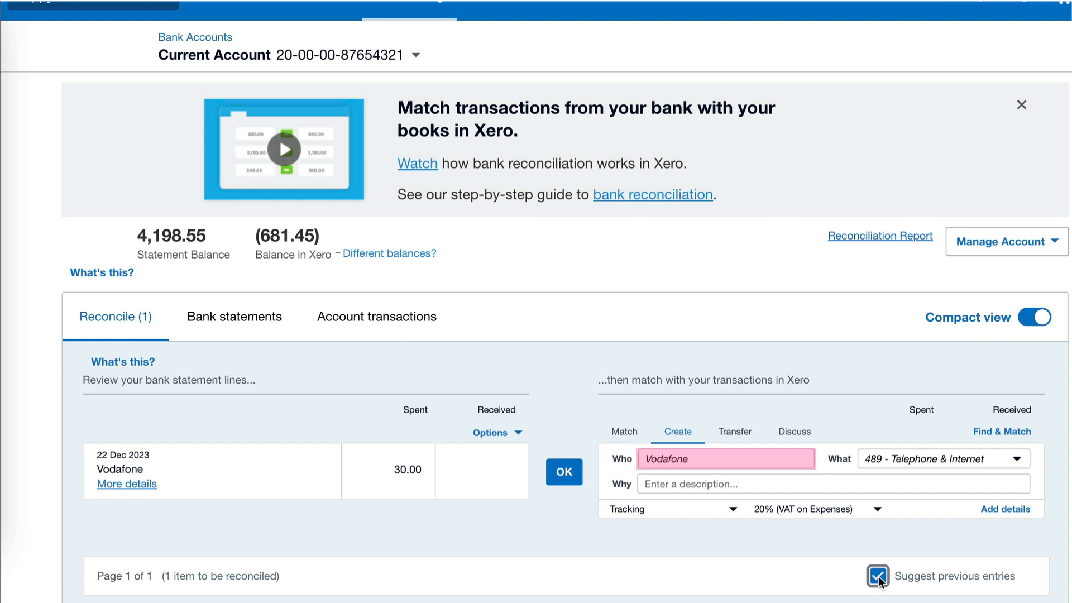
- Enter 'Mobile' as the description for the Vodafone bank line
{"action": "left_click", "coordinate": [832, 483]}
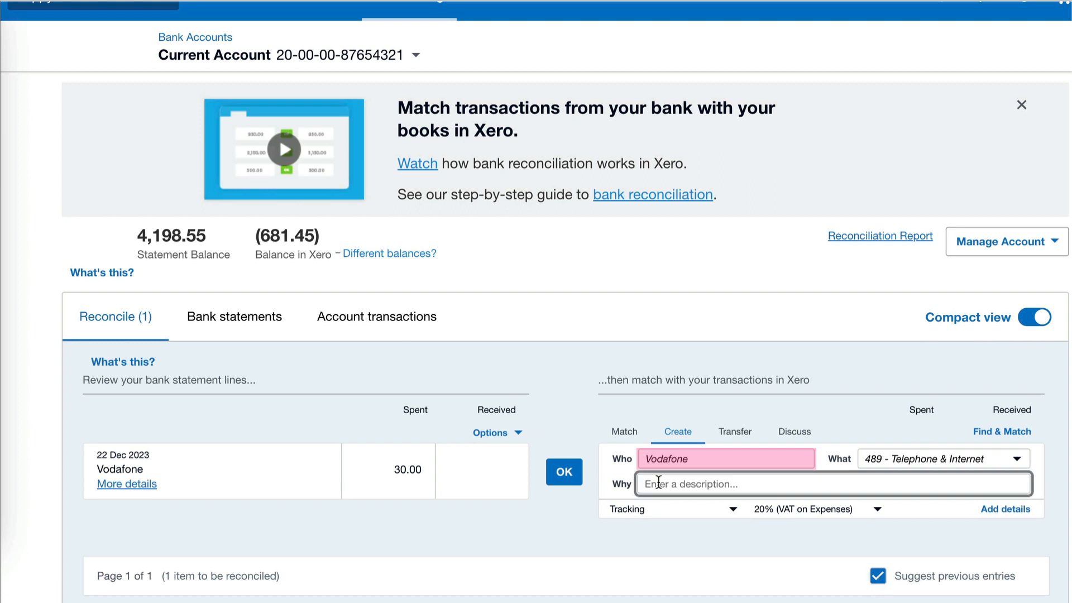
{"action": "left_click", "coordinate": [942, 458]}
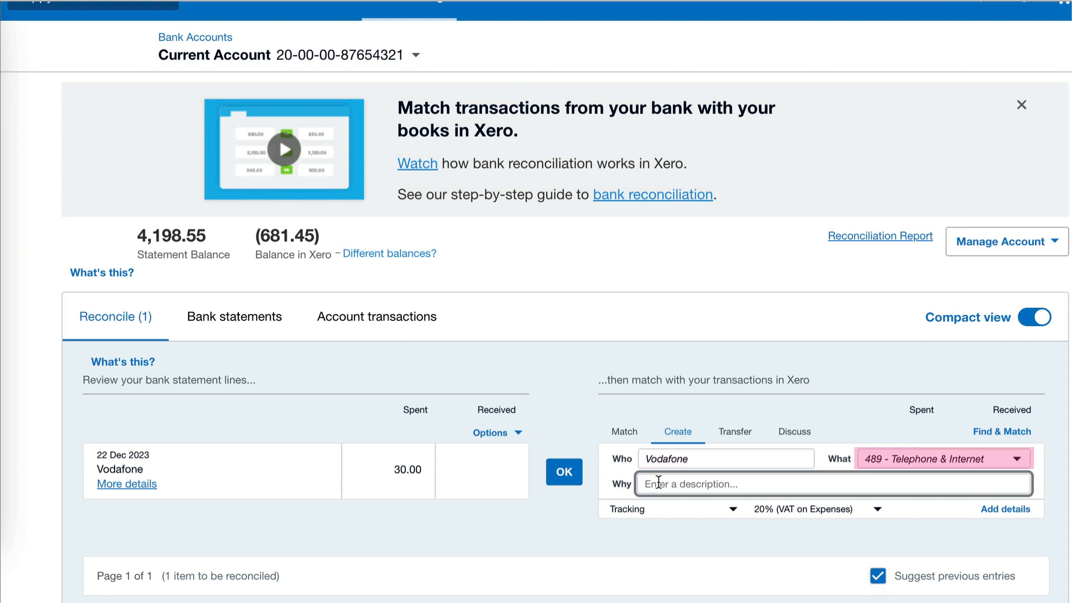
{"action": "type", "text": "Mobil"}
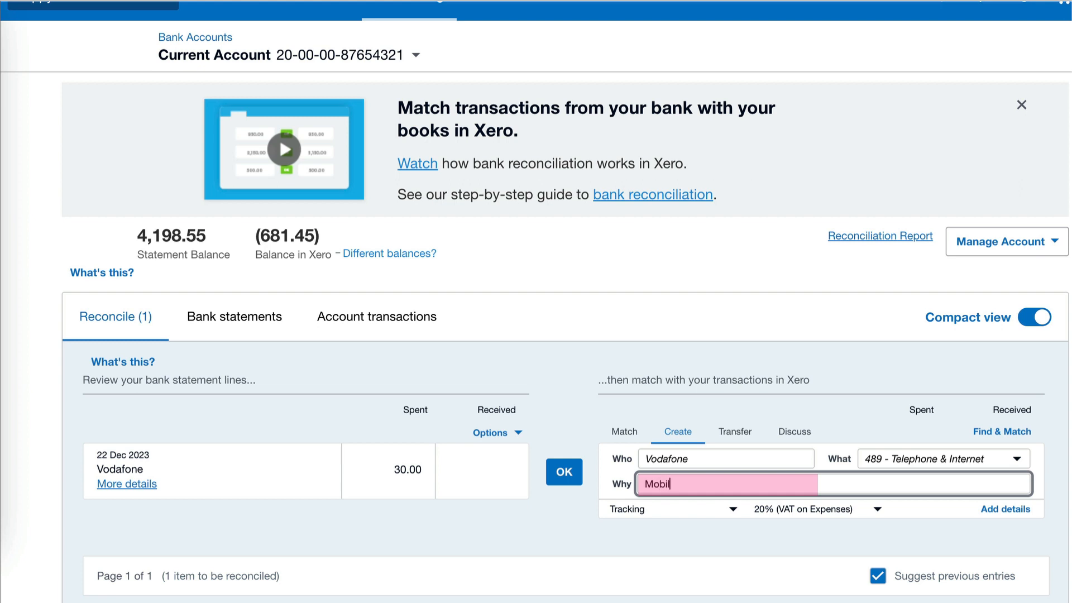
{"action": "type", "text": "e"}
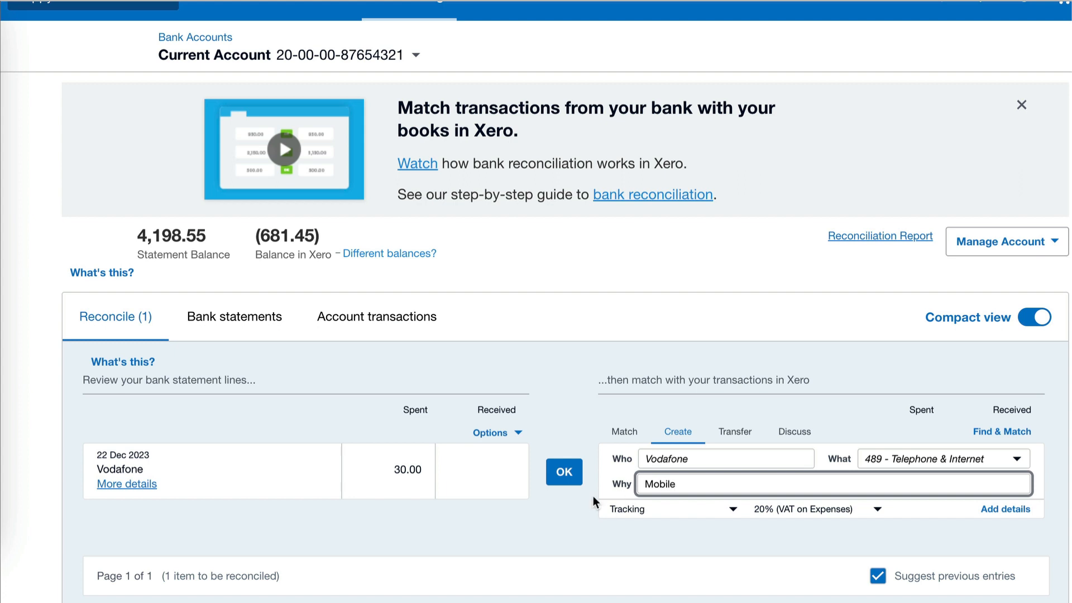
{"action": "left_click", "coordinate": [563, 472]}
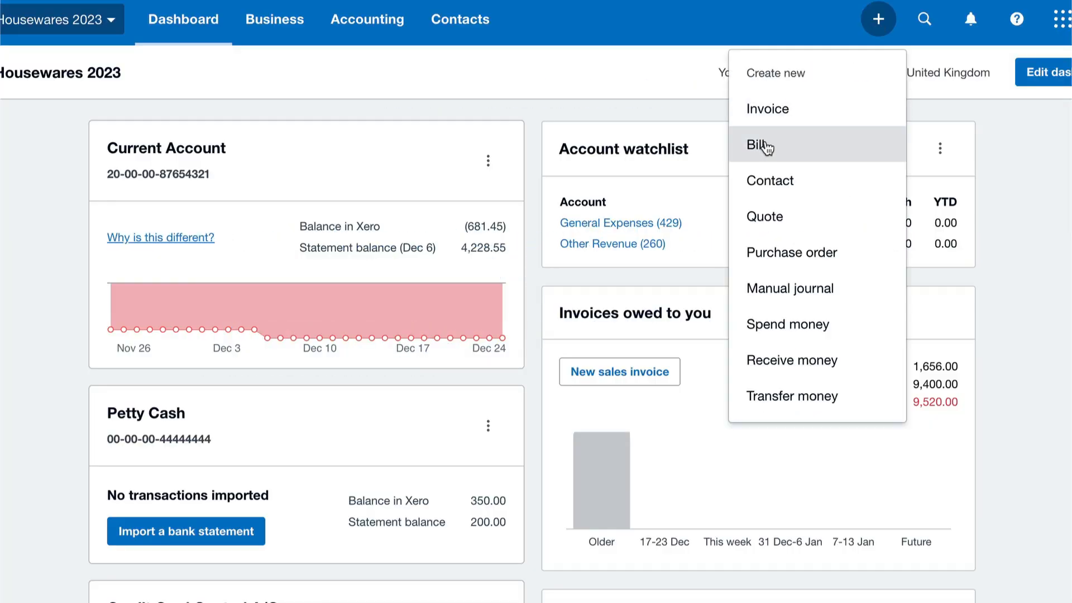
- Create and approve a Vodafone bill for 25 coded to Telephone & Internet
{"action": "left_click", "coordinate": [757, 146]}
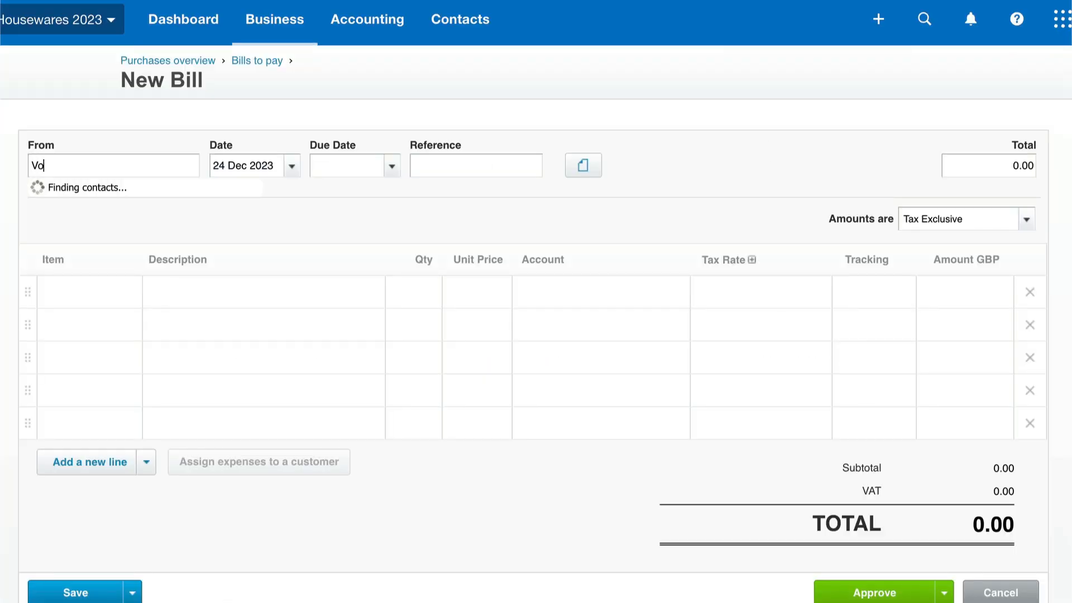
{"action": "type", "text": "Vodafone"}
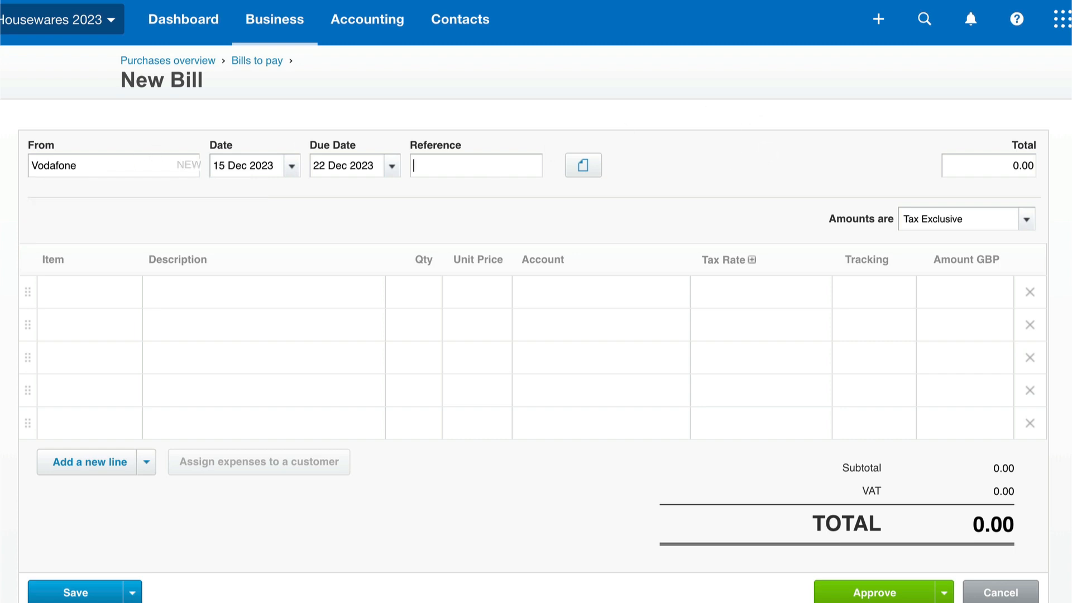
{"action": "type", "text": "25"}
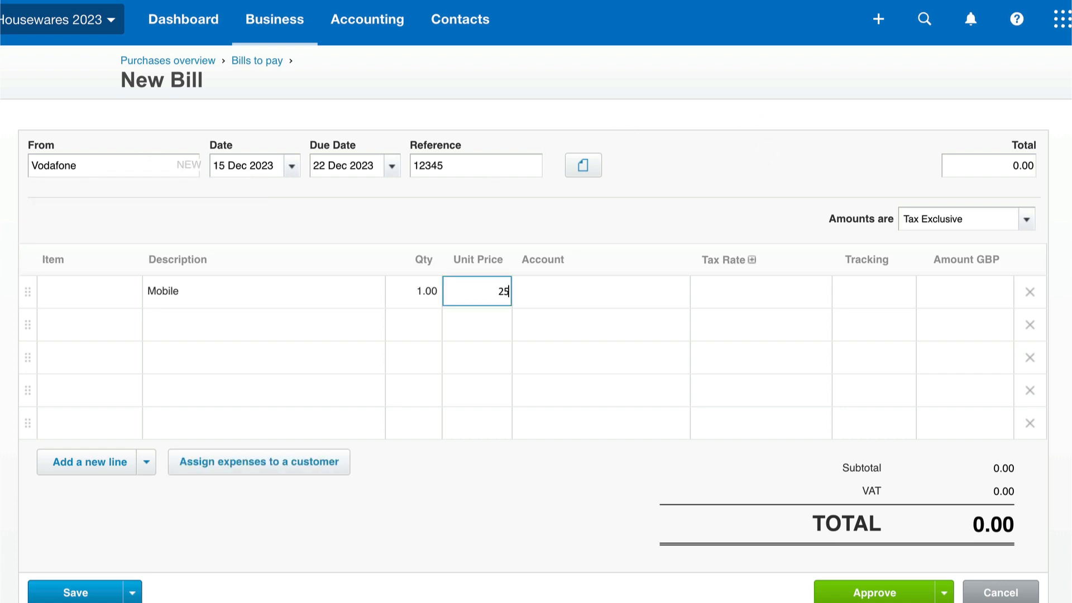
{"action": "type", "text": "tel"}
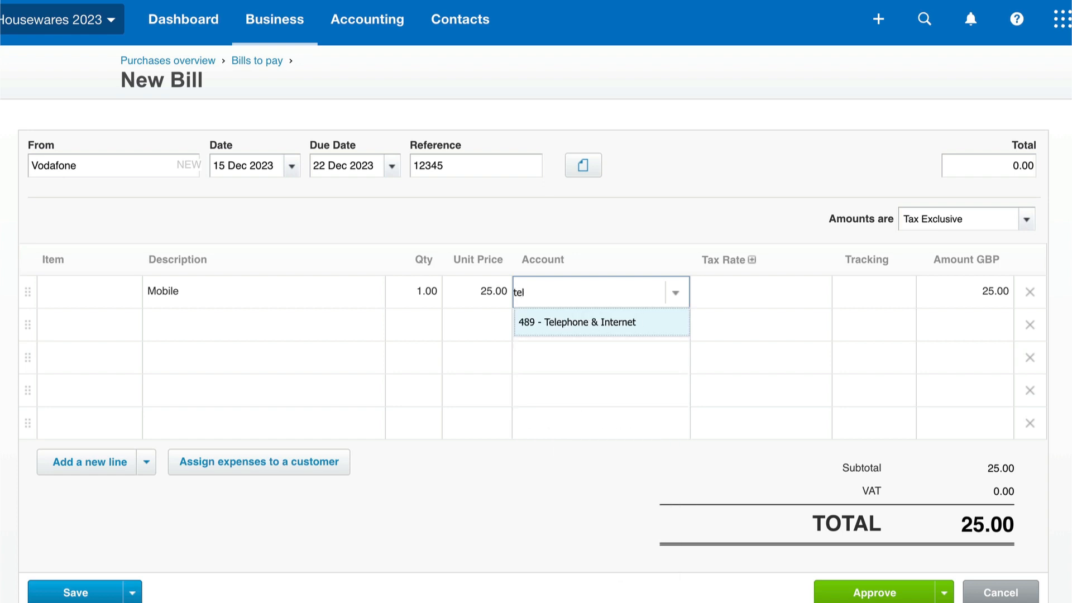
{"action": "left_click", "coordinate": [601, 322]}
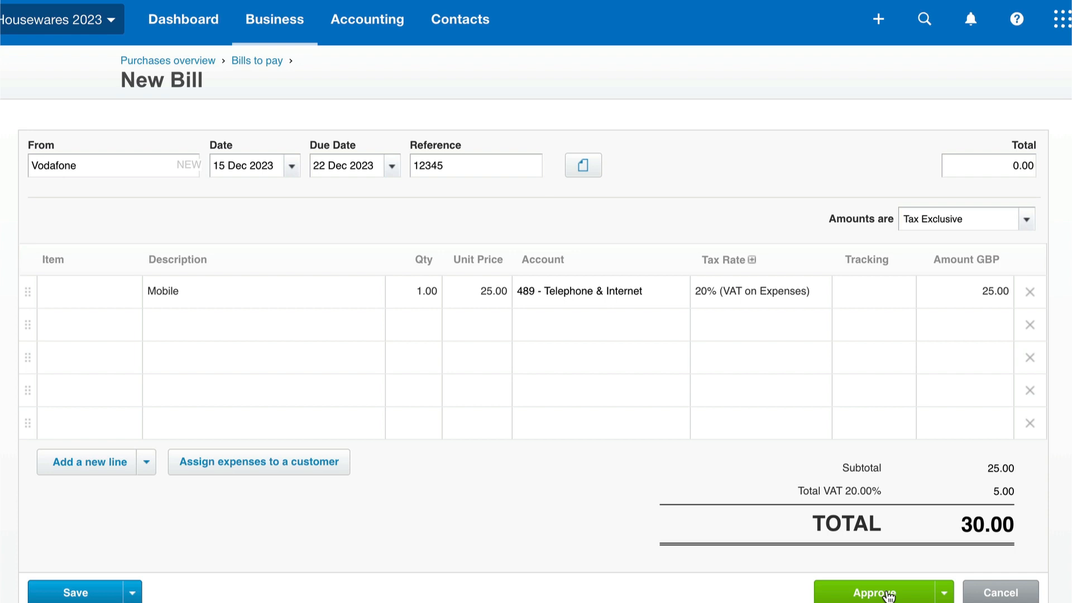
{"action": "left_click", "coordinate": [409, 22]}
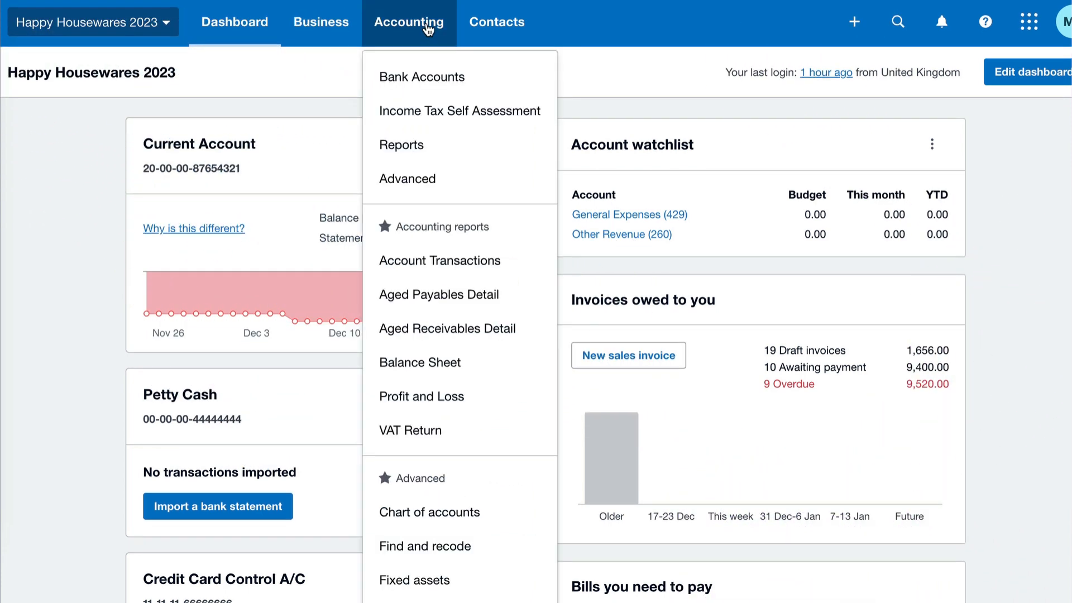
{"action": "mouse_move", "coordinate": [422, 396]}
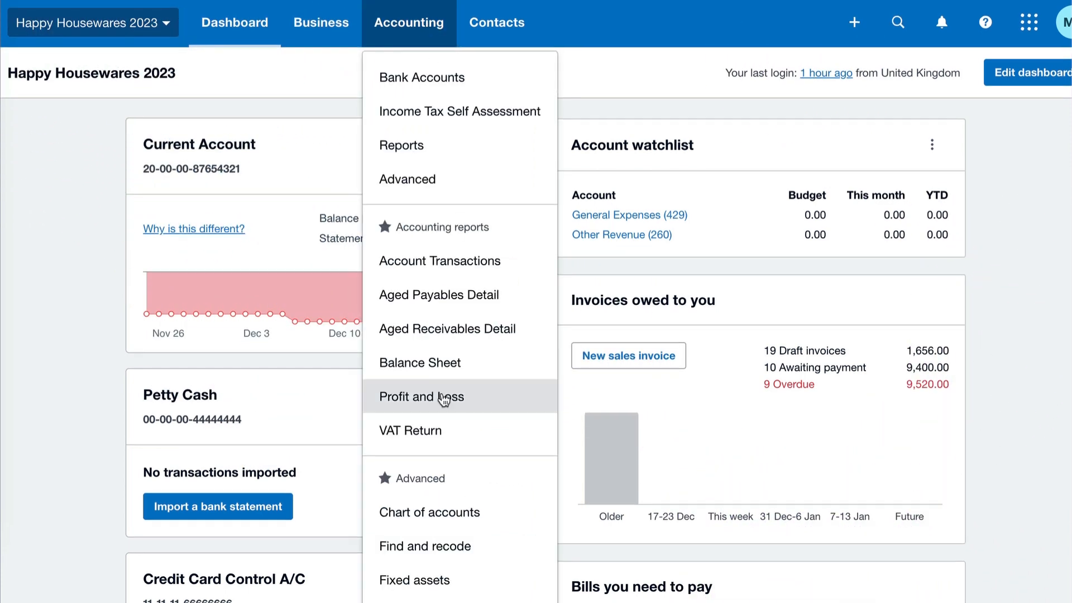
- Run Profit and Loss for this month and drill into the 50.00 Telephone & Internet amount
{"action": "left_click", "coordinate": [422, 396]}
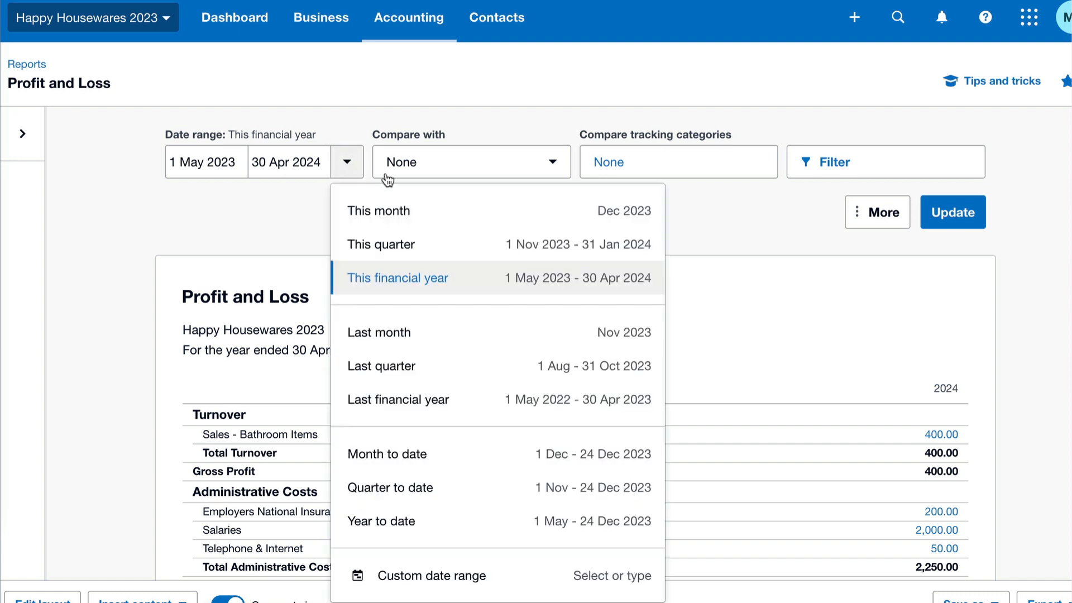
{"action": "left_click", "coordinate": [379, 211]}
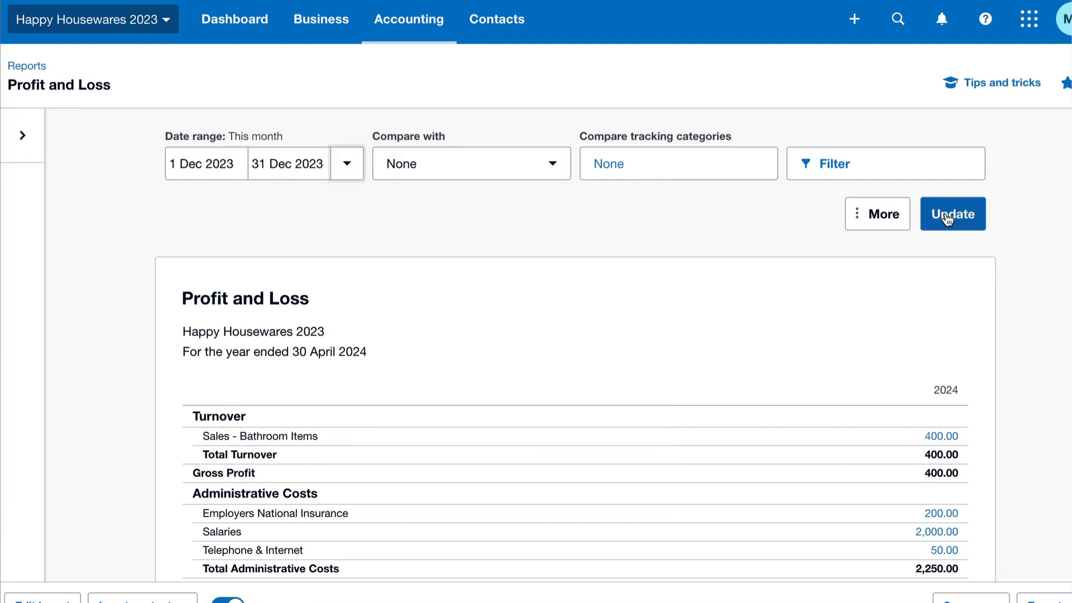
{"action": "left_click", "coordinate": [951, 213]}
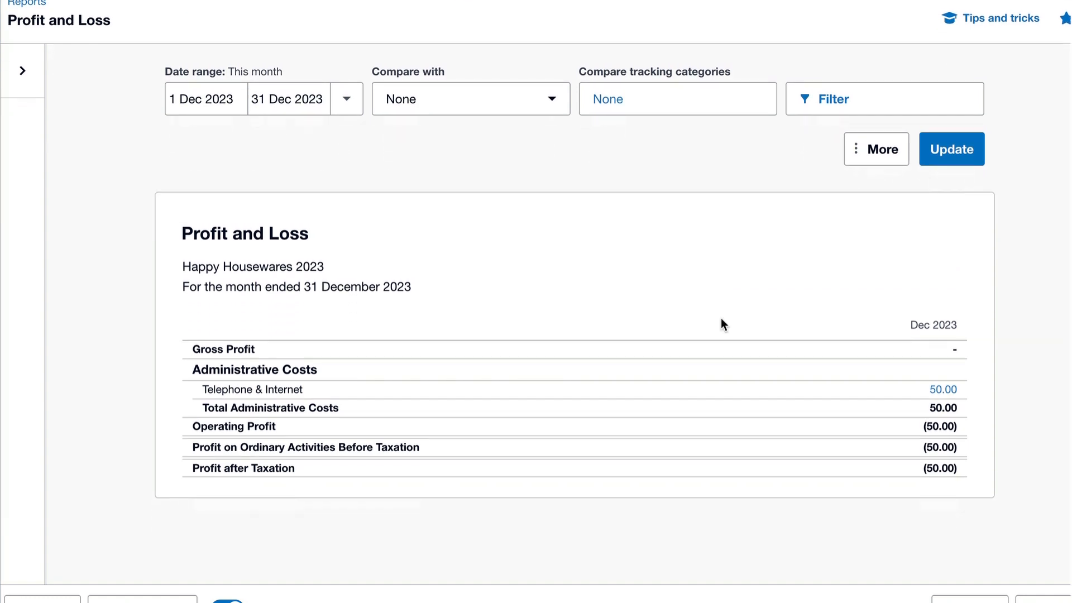
{"action": "mouse_move", "coordinate": [745, 388]}
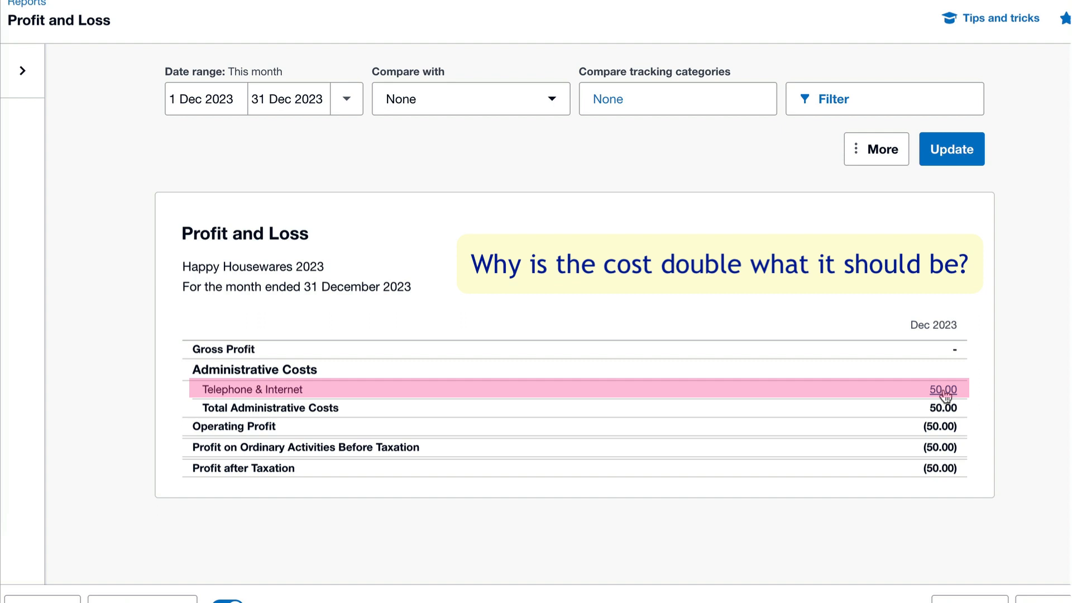
{"action": "left_click", "coordinate": [945, 389]}
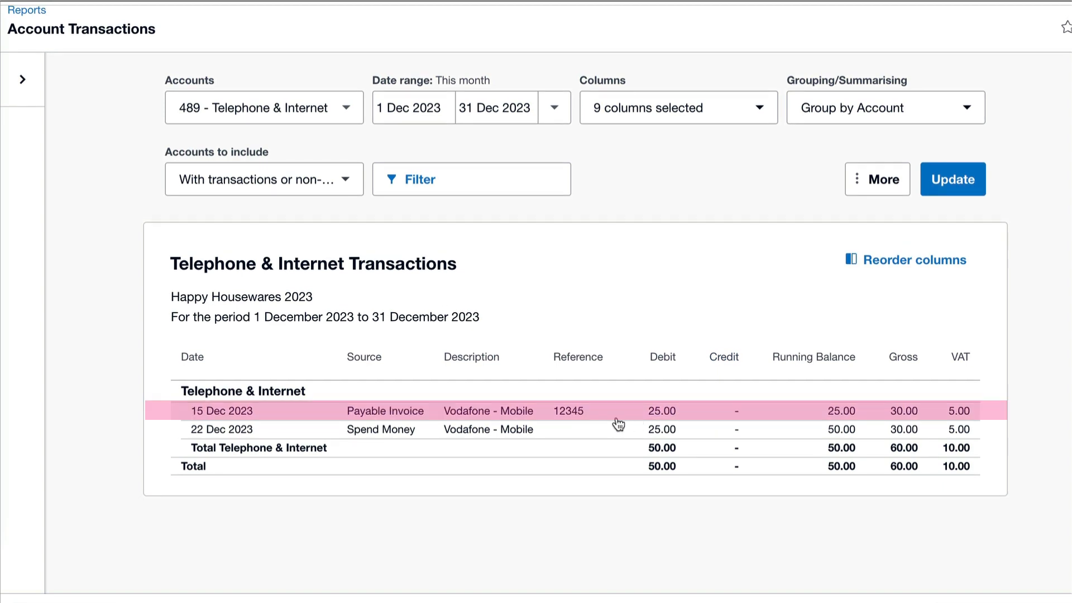
{"action": "mouse_move", "coordinate": [488, 411]}
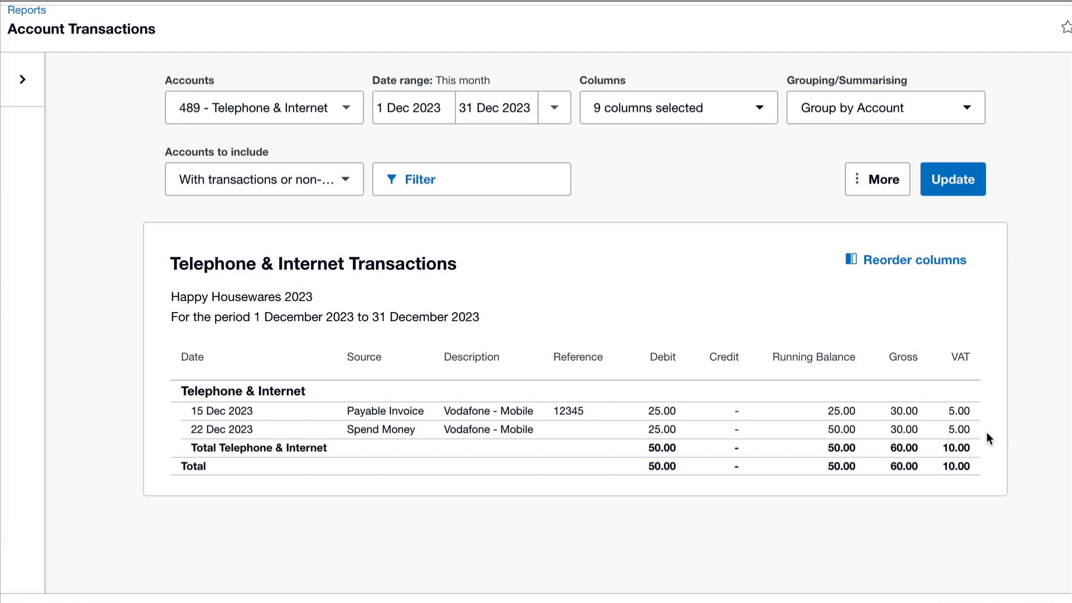
- Check Bills to Pay for the unpaid 30.00 Vodafone bill, then return to the dashboard
{"action": "left_click", "coordinate": [320, 26]}
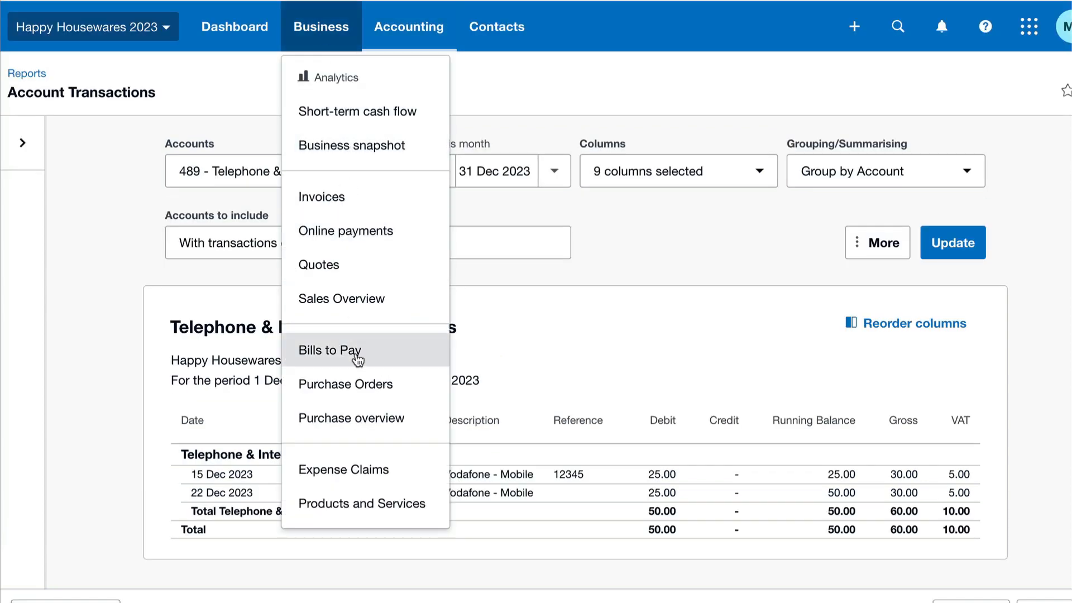
{"action": "left_click", "coordinate": [331, 350]}
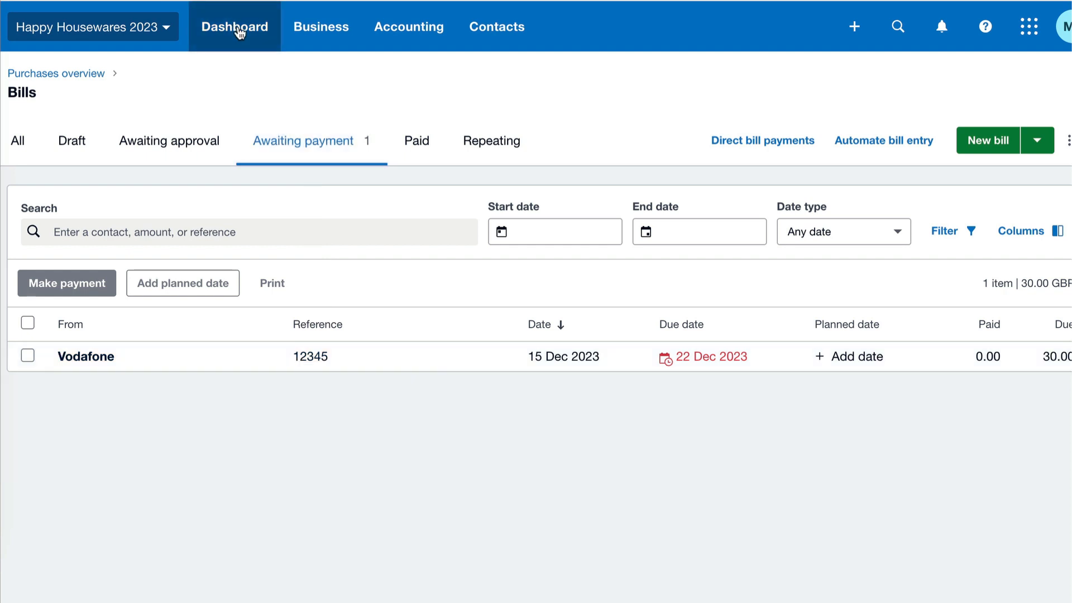
{"action": "left_click", "coordinate": [234, 27]}
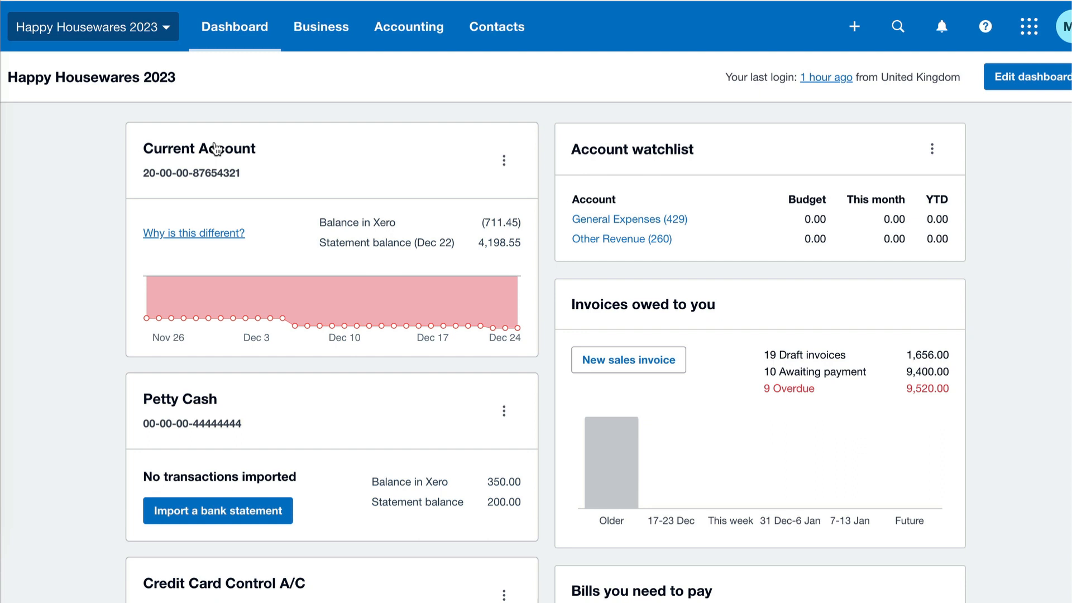
- Search Current Account transactions for exactly 30 and open the 22 Dec Vodafone payment
{"action": "left_click", "coordinate": [199, 149]}
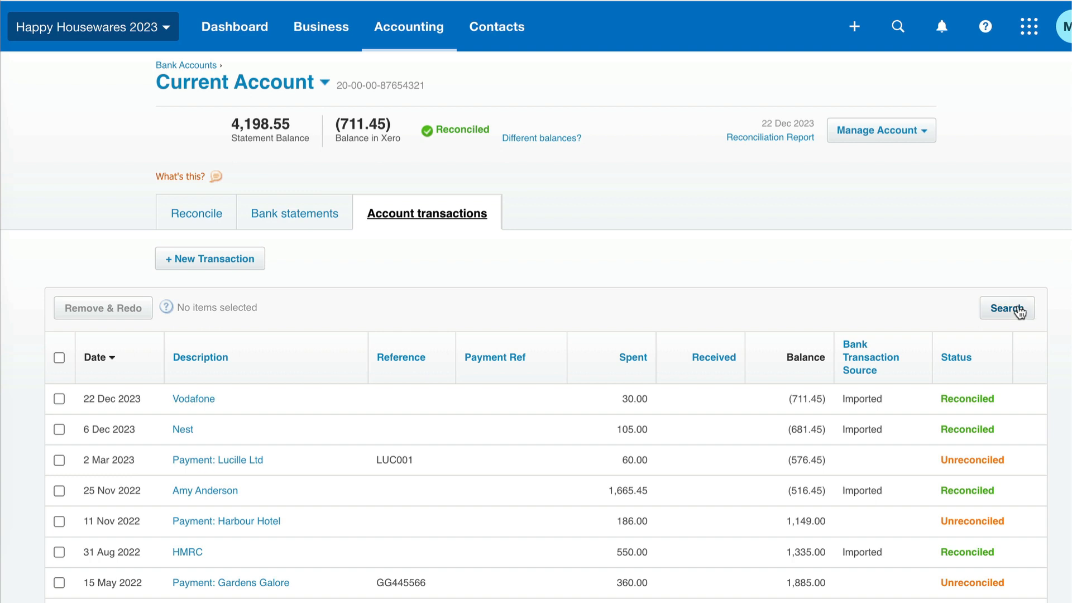
{"action": "left_click", "coordinate": [1006, 308]}
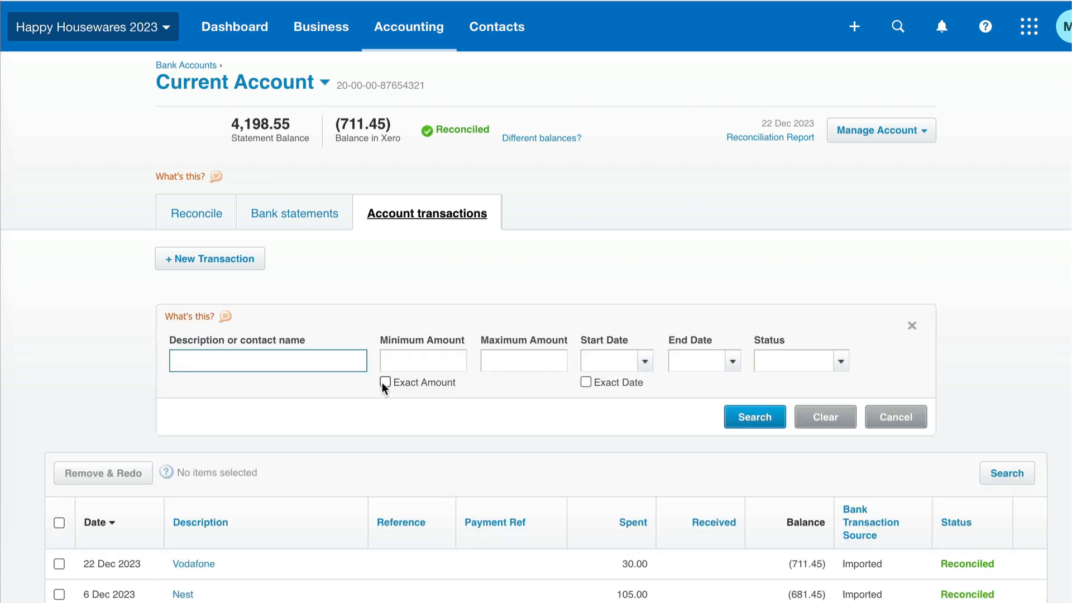
{"action": "left_click", "coordinate": [386, 382]}
{"action": "type", "text": "30"}
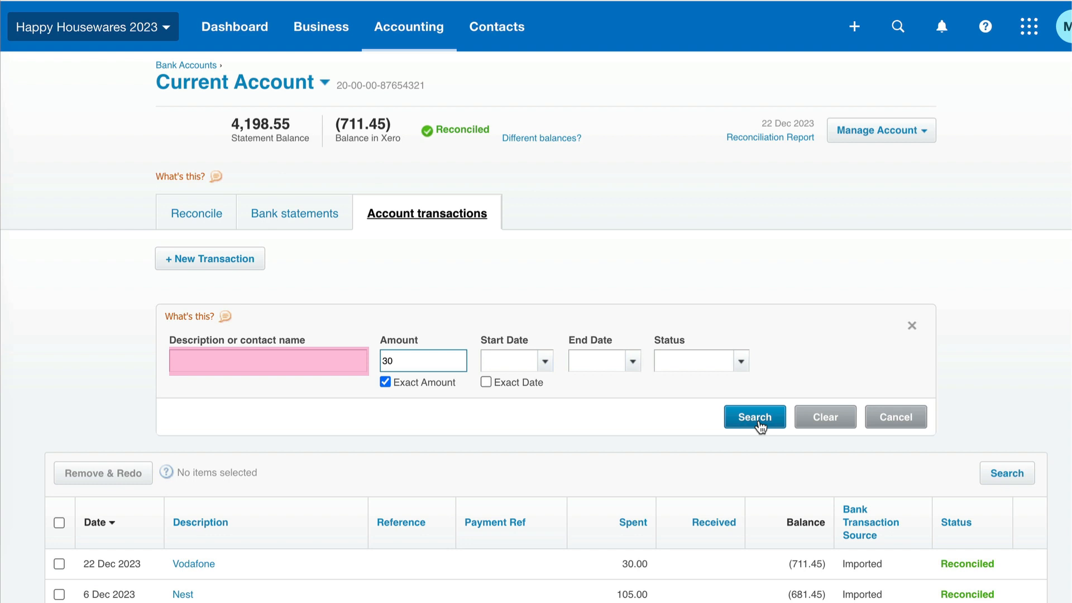
{"action": "left_click", "coordinate": [753, 416]}
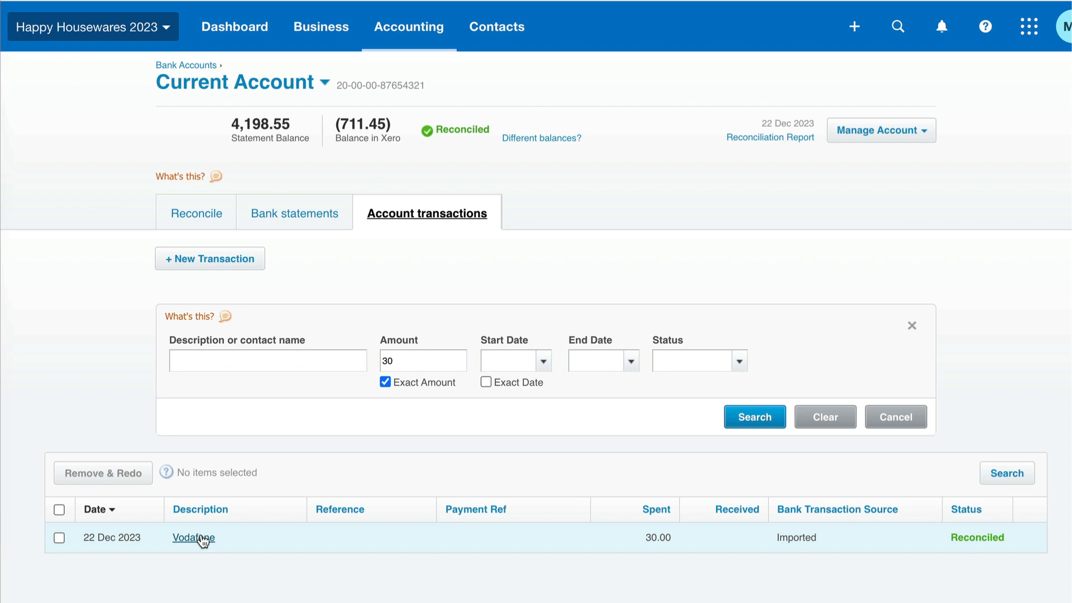
{"action": "left_click", "coordinate": [193, 538]}
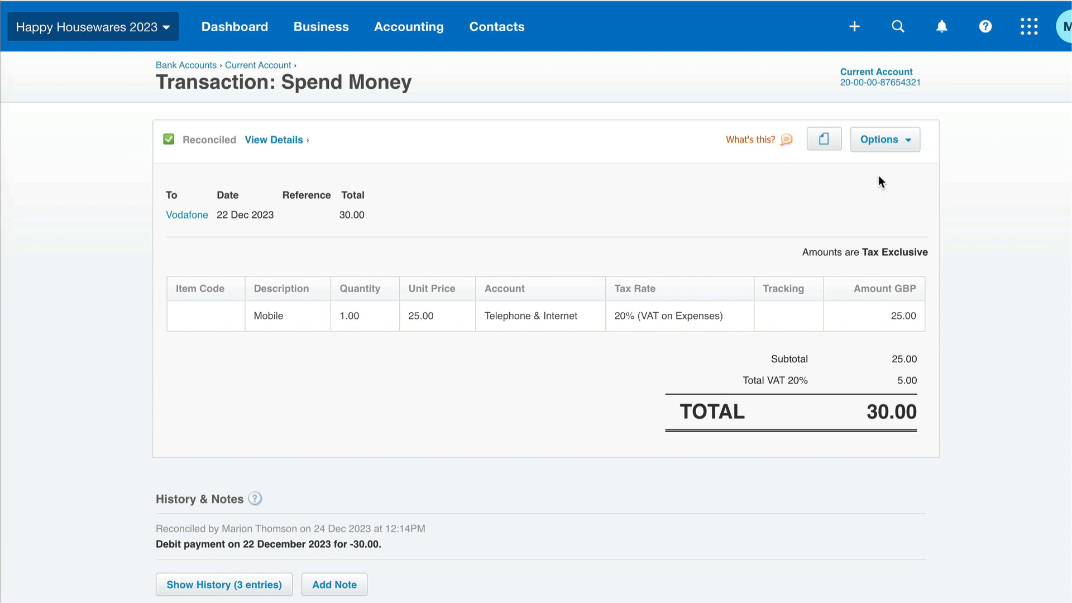
- Remove & Redo the 22 Dec Vodafone spend-money transaction and return to the dashboard
{"action": "left_click", "coordinate": [884, 140]}
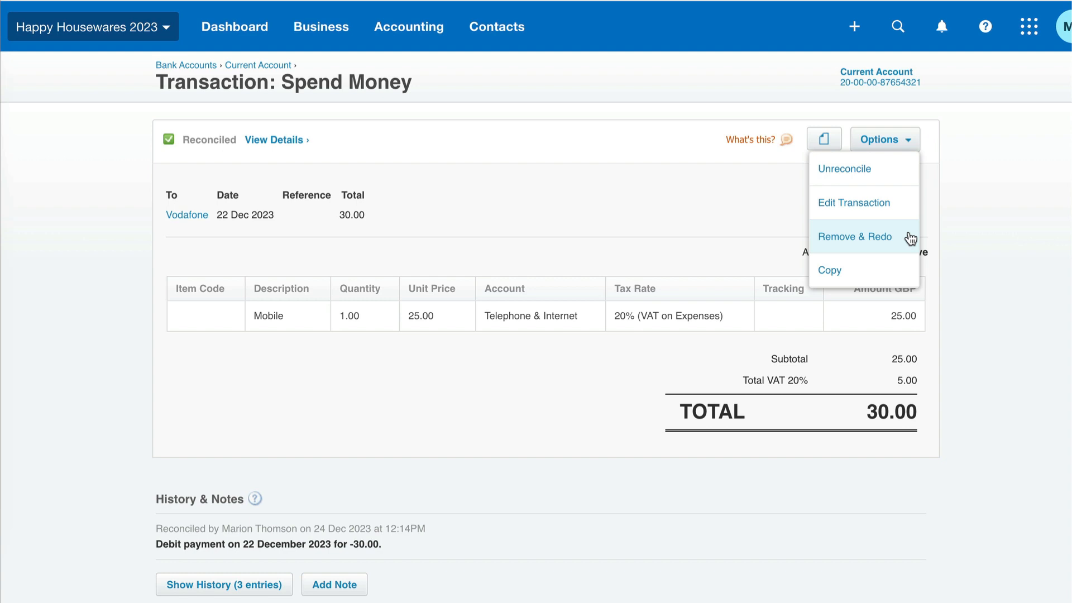
{"action": "left_click", "coordinate": [855, 237]}
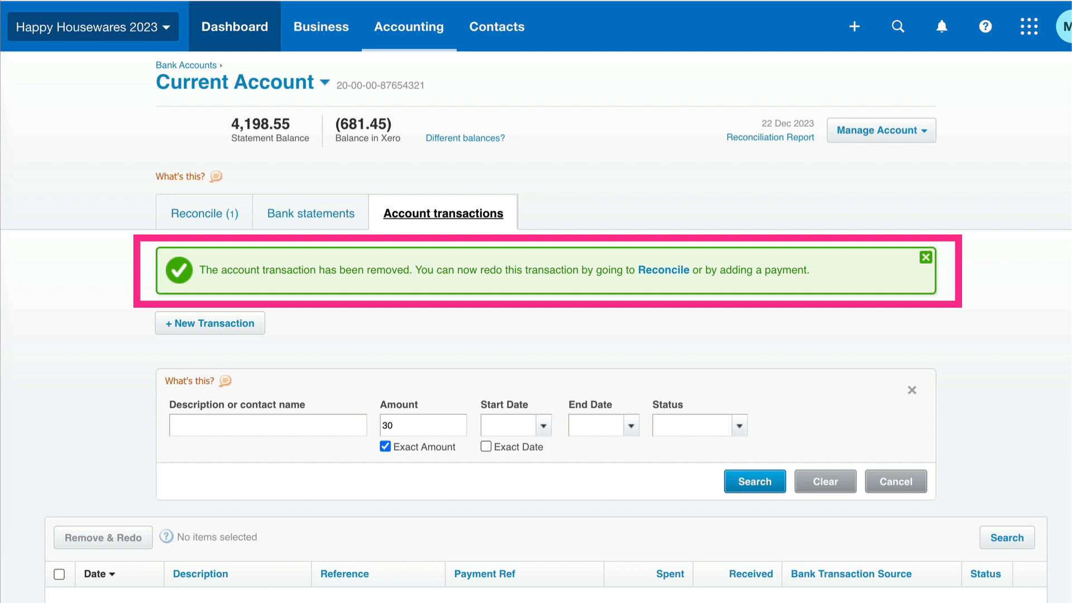
{"action": "left_click", "coordinate": [233, 27]}
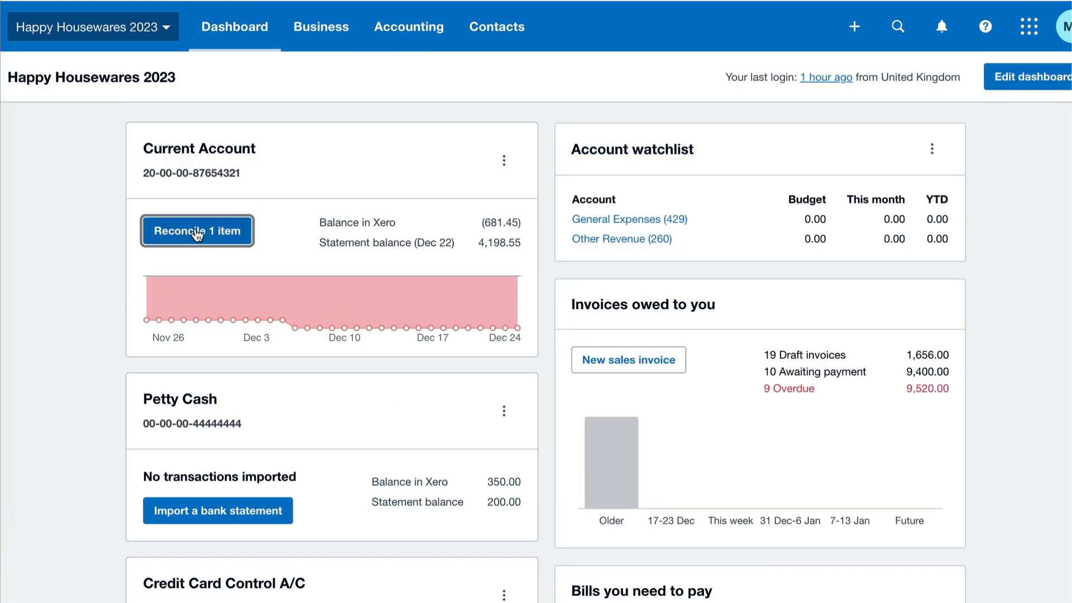
- Start reconciling the outstanding 22 Dec Vodafone Current Account line
{"action": "left_click", "coordinate": [196, 230]}
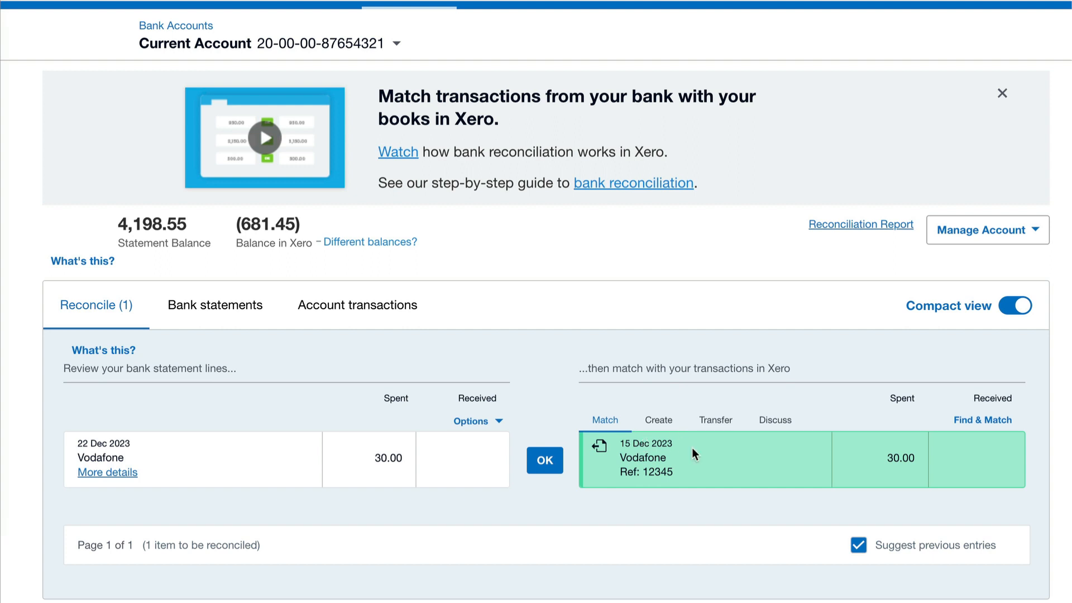
{"action": "mouse_move", "coordinate": [713, 484]}
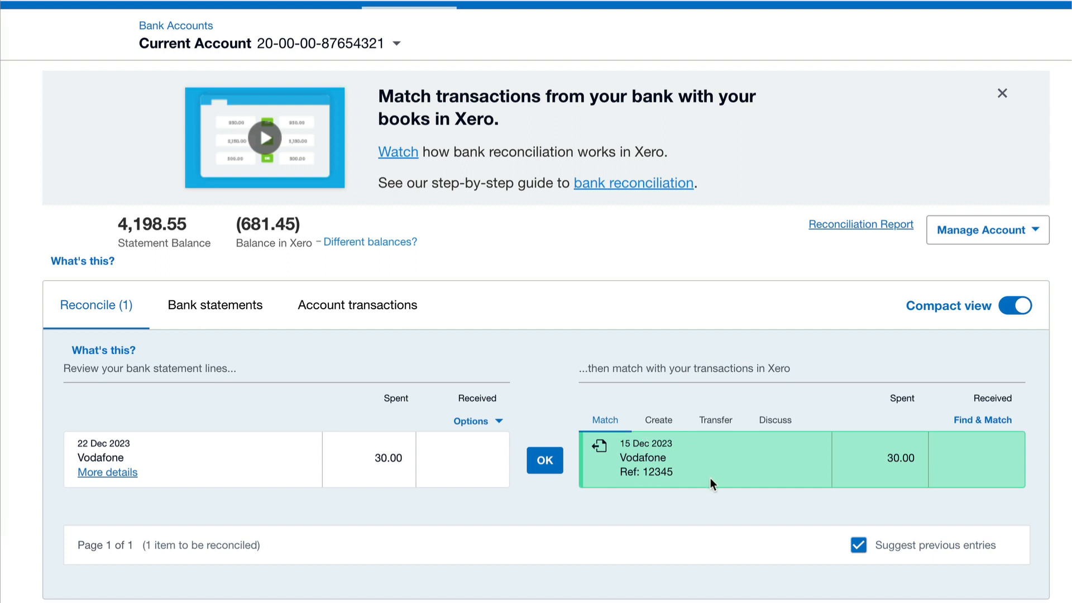